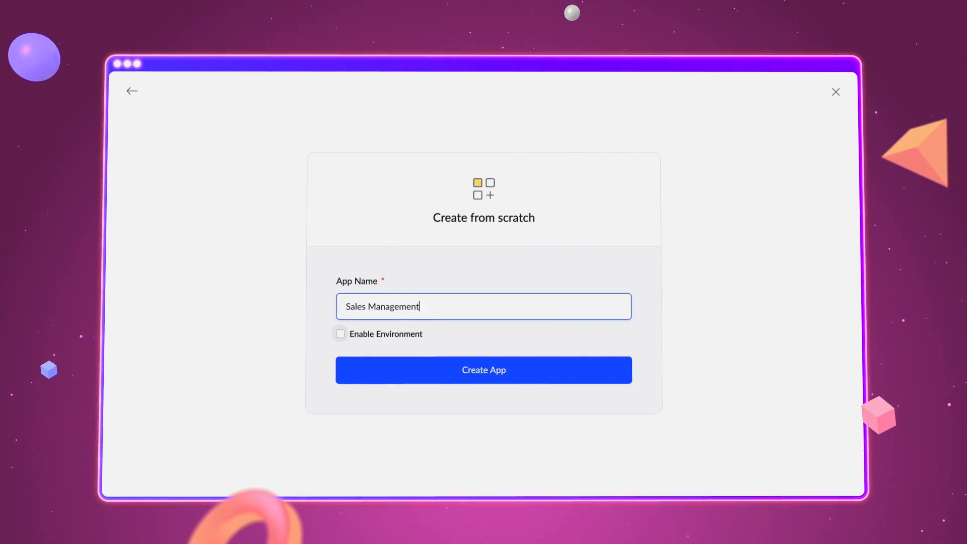
Create the 'Sales Management' app from the Create from scratch dialog
{"action": "left_click", "coordinate": [484, 370]}
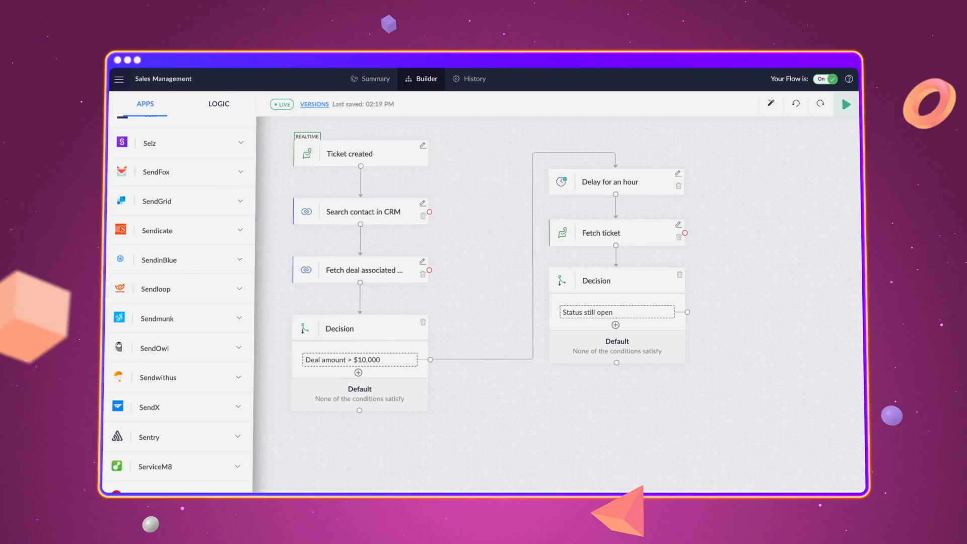
Create the 'Support Ticket Process' blueprint for Form A, set to run Always
{"action": "scroll", "scroll_direction": "down", "scroll_amount": 3}
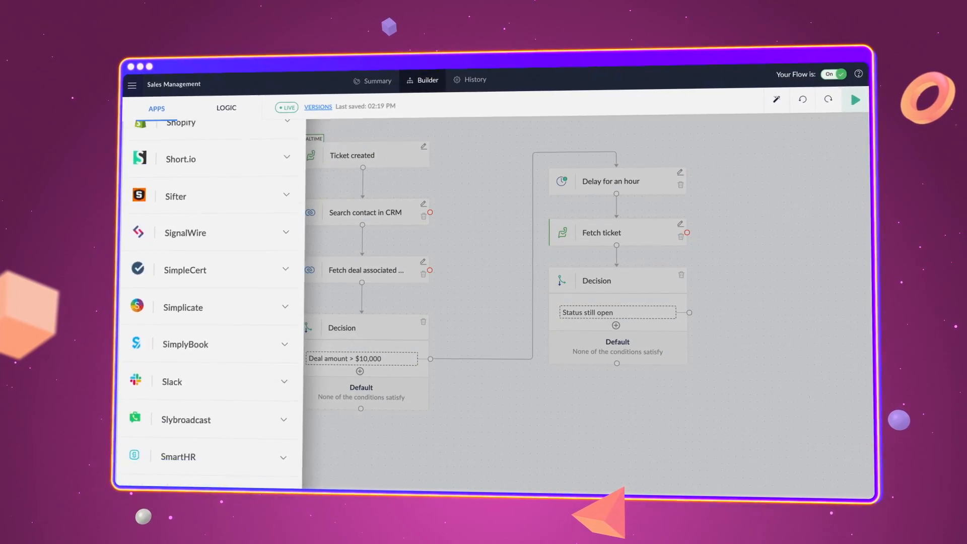
{"action": "scroll", "scroll_direction": "down", "scroll_amount": 3}
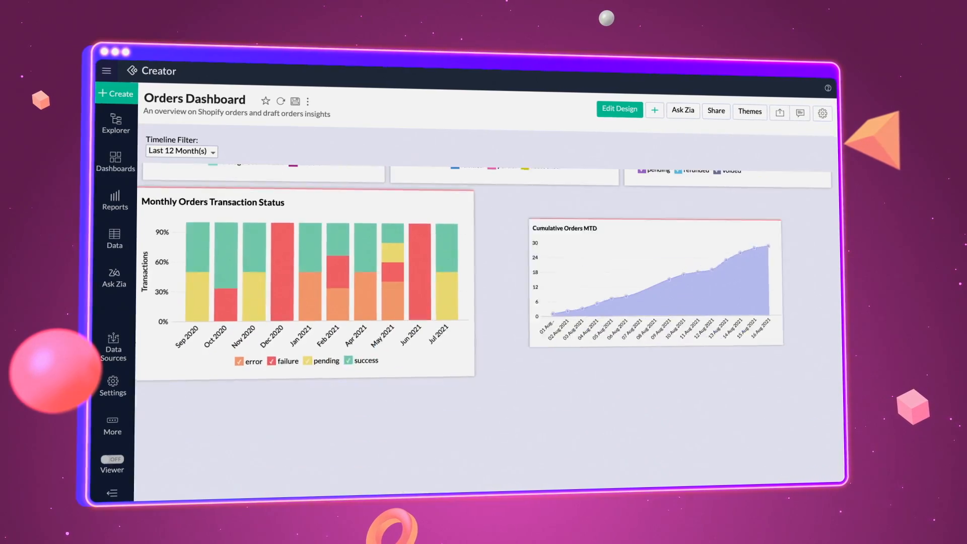
{"action": "scroll", "scroll_direction": "down", "scroll_amount": 3}
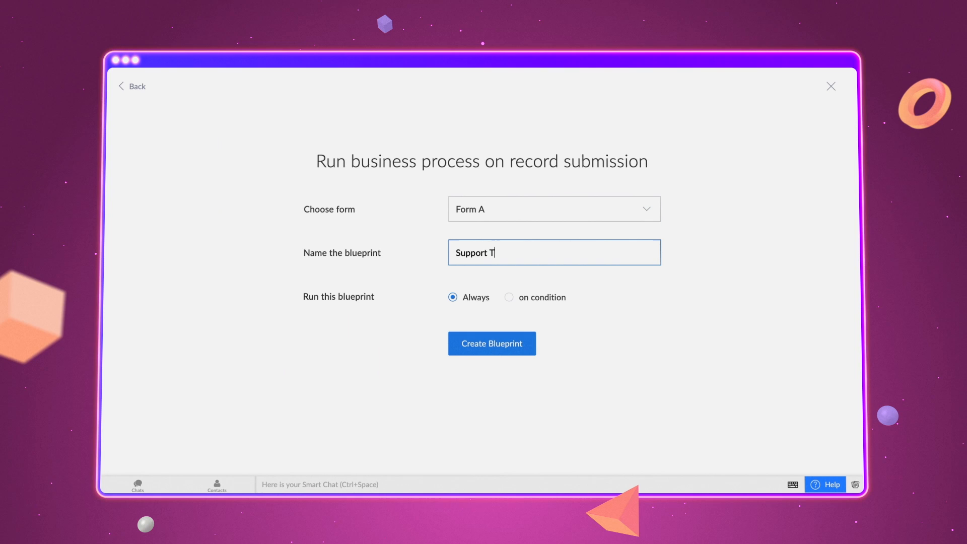
{"action": "left_click", "coordinate": [492, 344]}
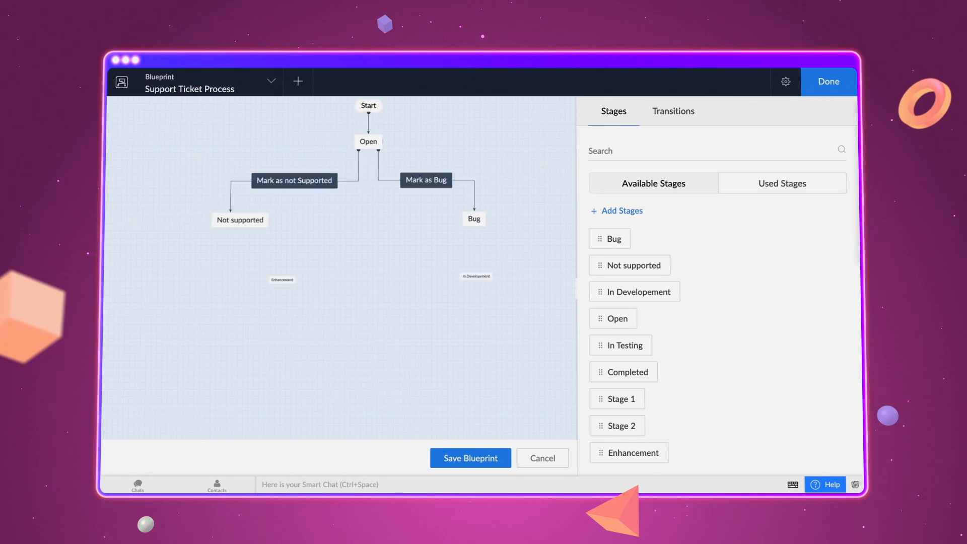